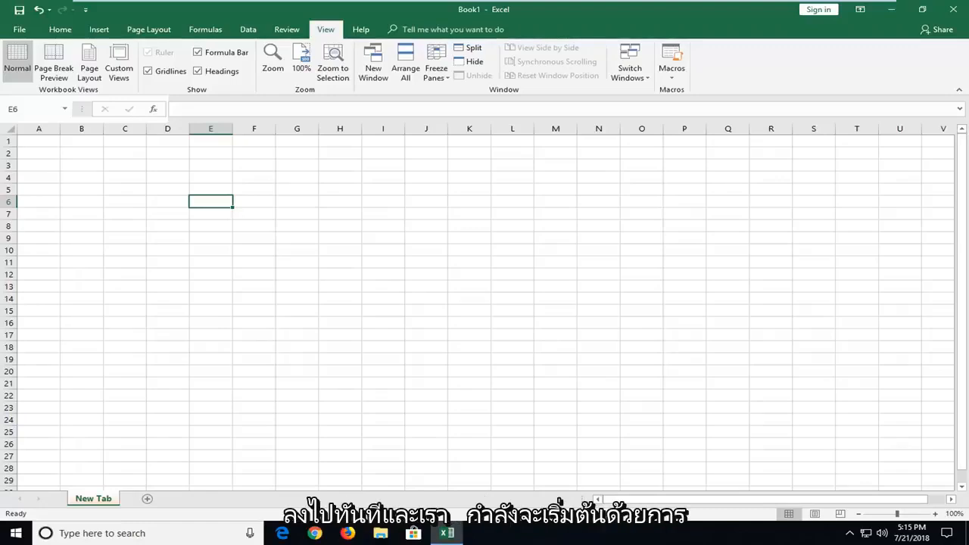
Open the File Backstage Info page for the blank workbook.
left_click(19, 29)
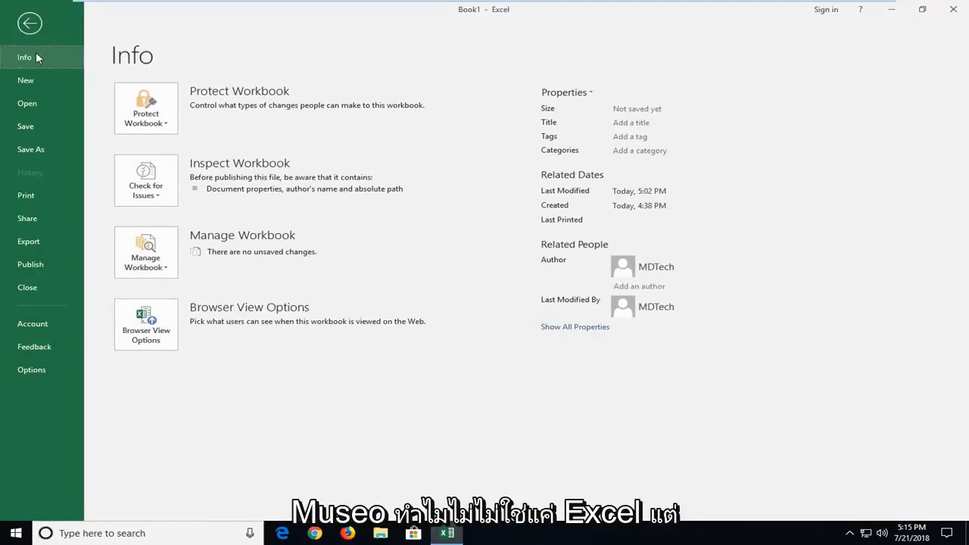
mouse_move(281, 197)
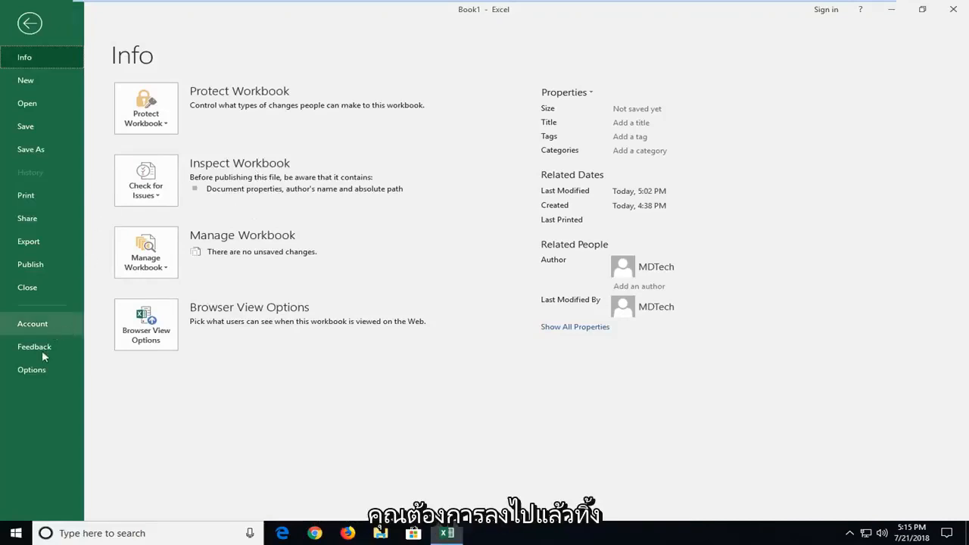
Open the Excel Options dialog on its General page.
left_click(32, 370)
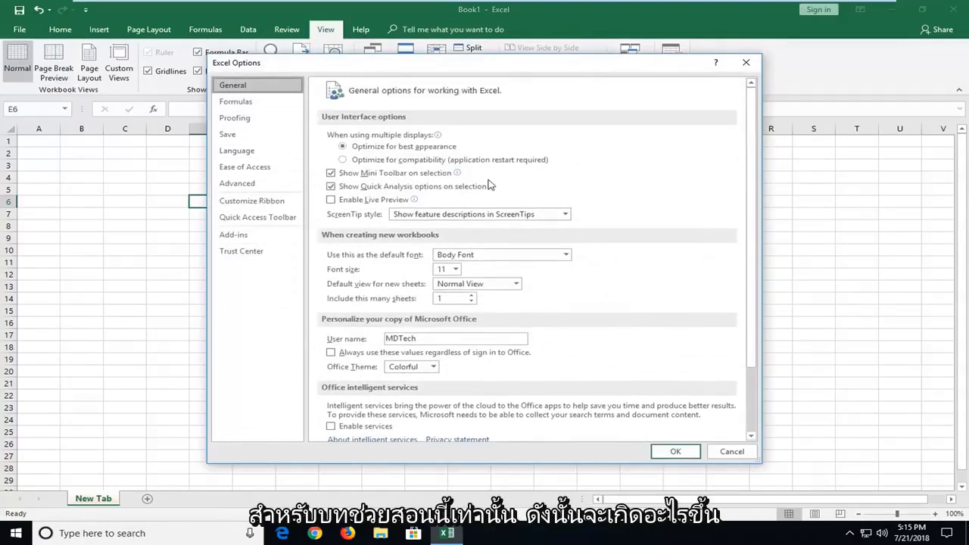
mouse_move(203, 69)
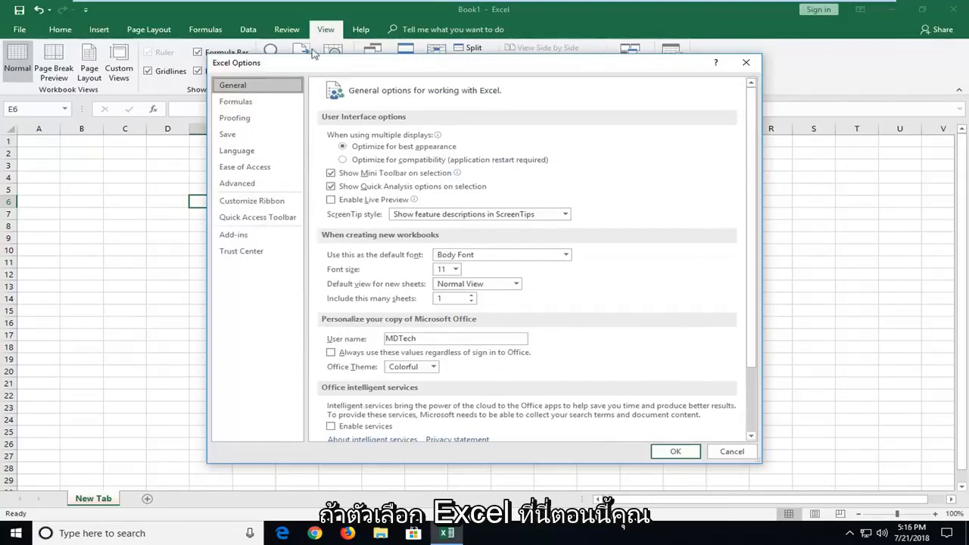
Show the Save page, with 10-minute AutoRecover and keep-last-version options.
left_click(227, 134)
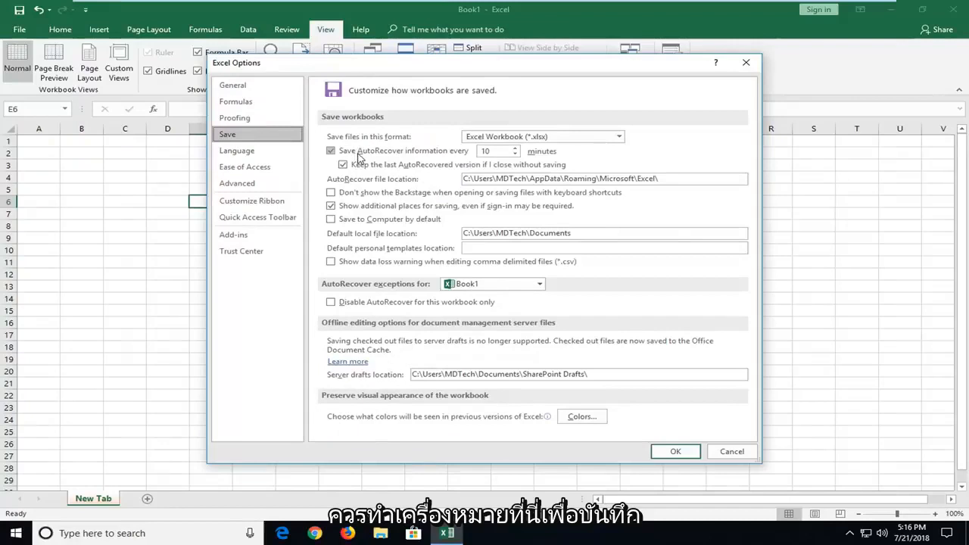
mouse_move(511, 159)
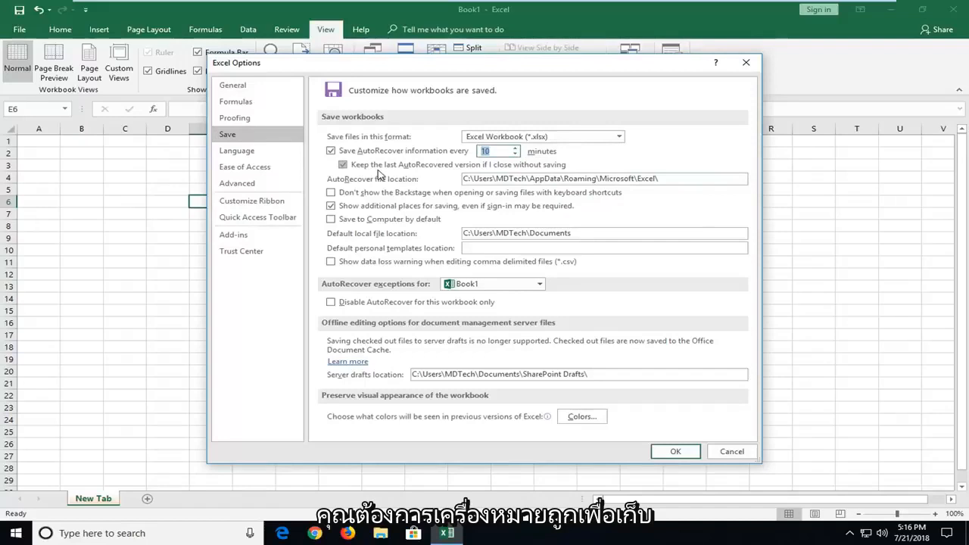
mouse_move(458, 170)
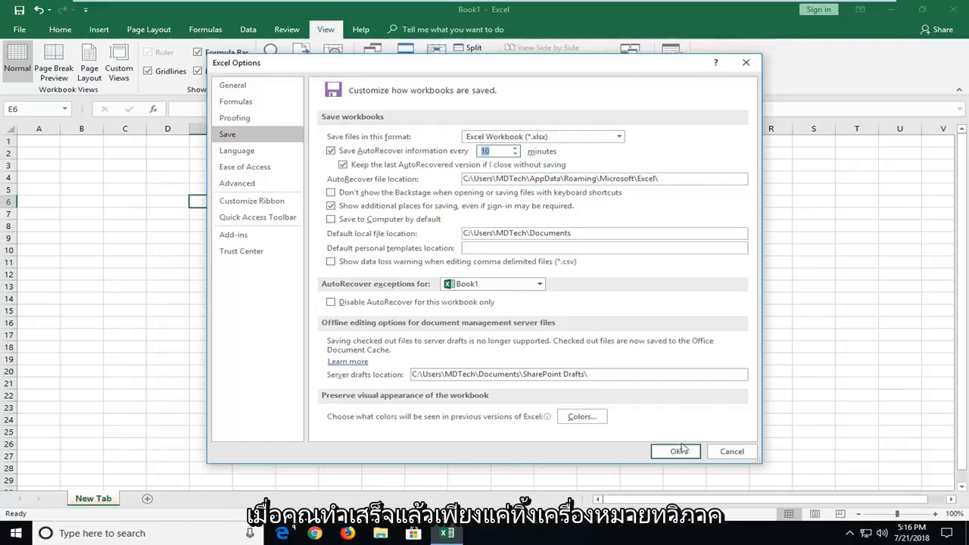
Confirm Excel Options with OK, select cell E13, and return to the Home ribbon.
left_click(676, 452)
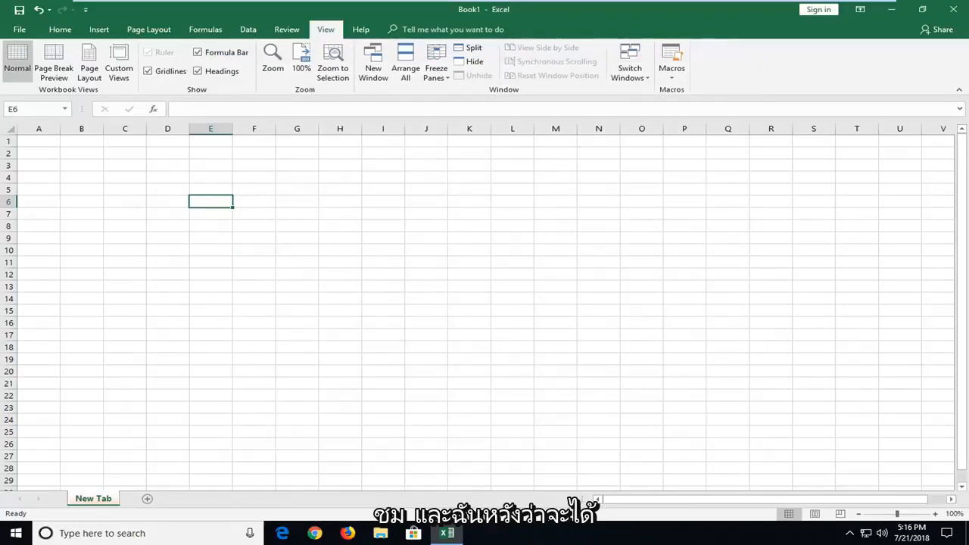
left_click(211, 286)
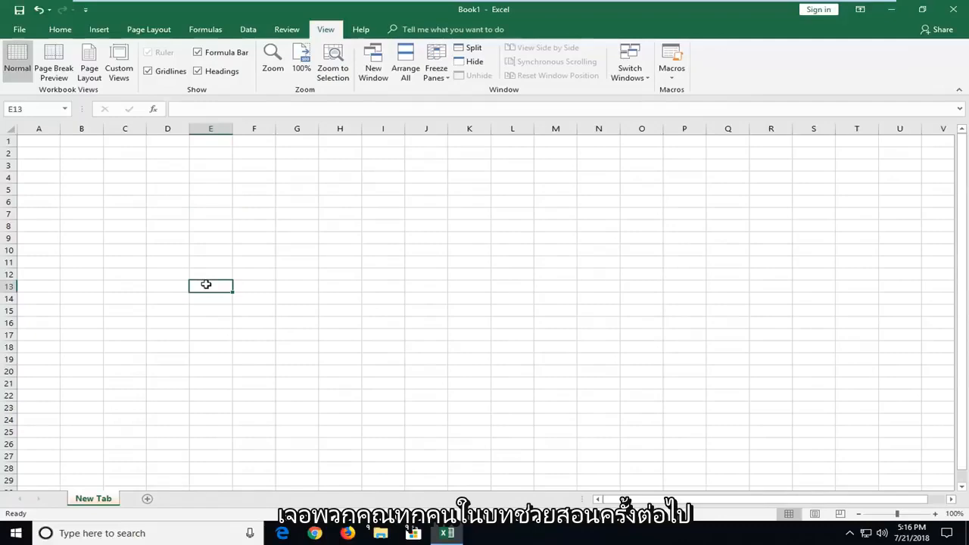
left_click(59, 29)
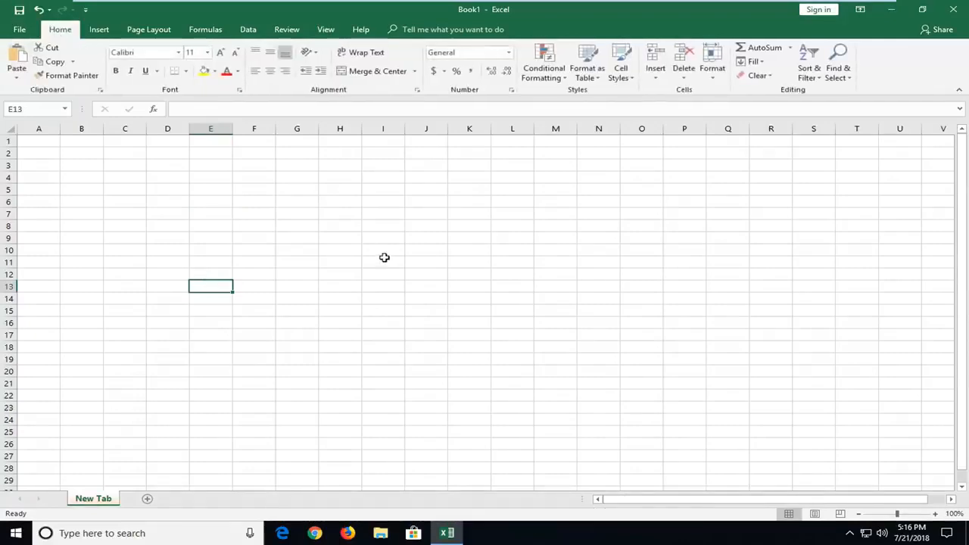